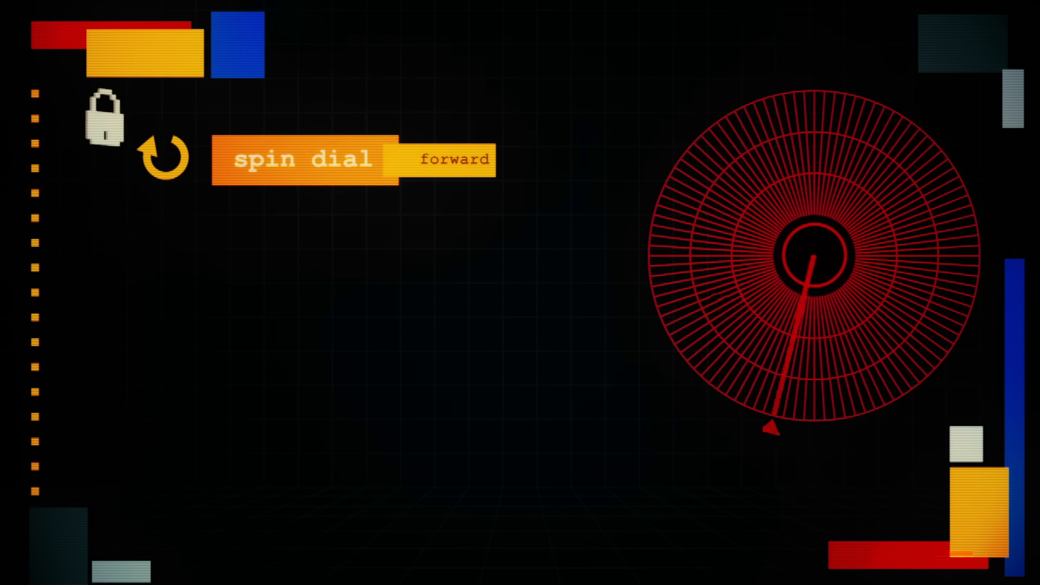
left_click(302, 159)
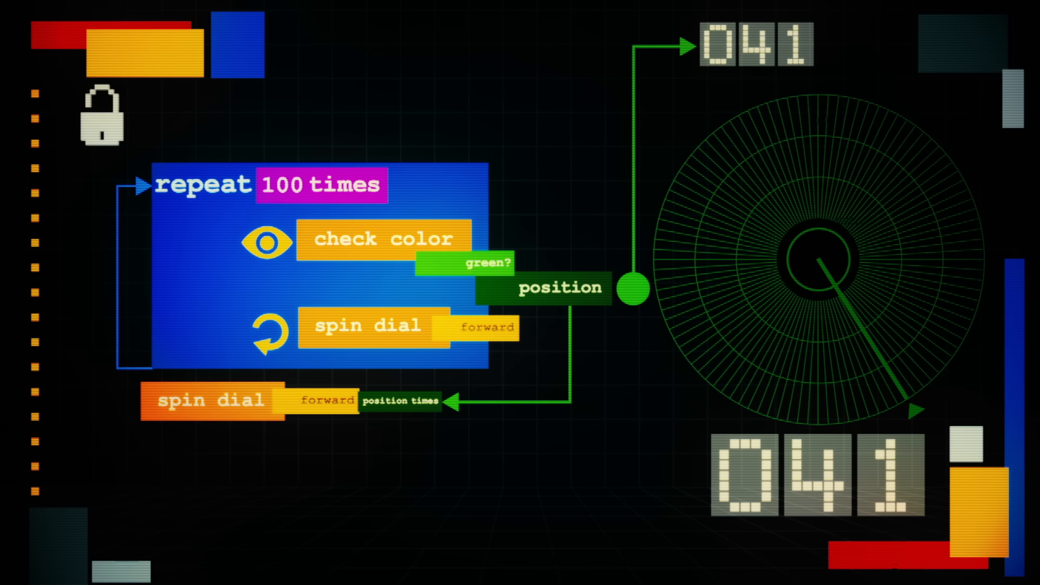
left_click(103, 116)
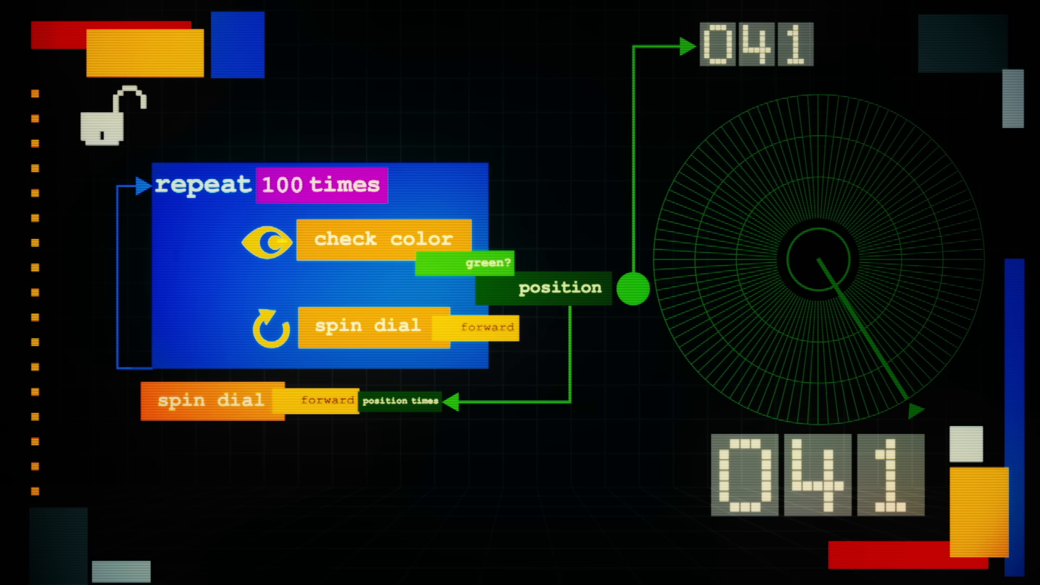